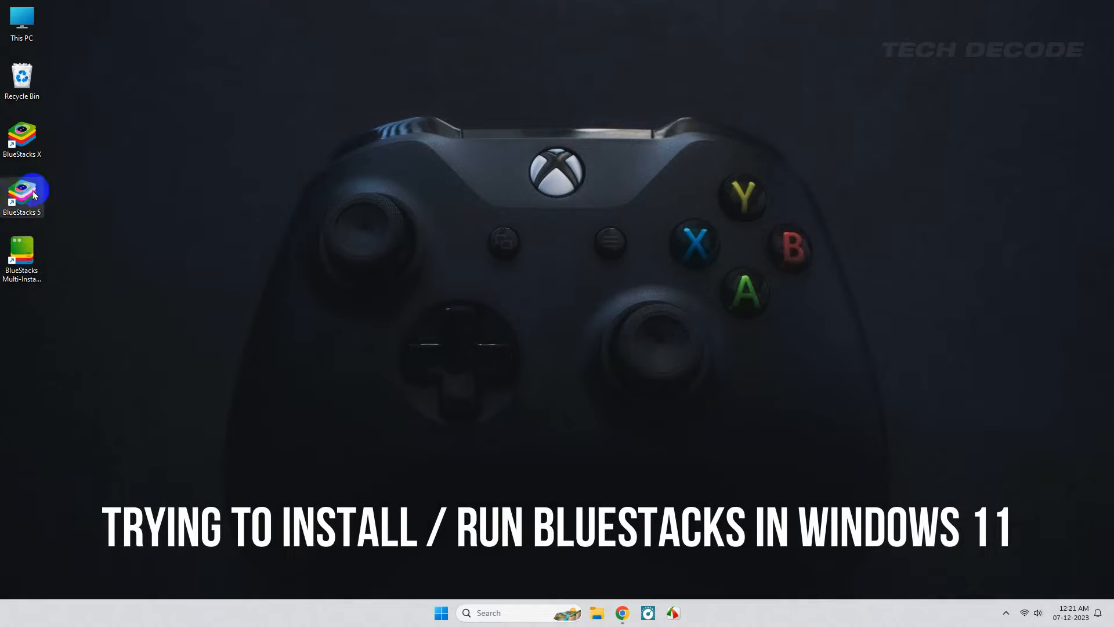
Launch BlueStacks 5 from the desktop and dismiss the Hyper-V conflict error.
double_click(22, 191)
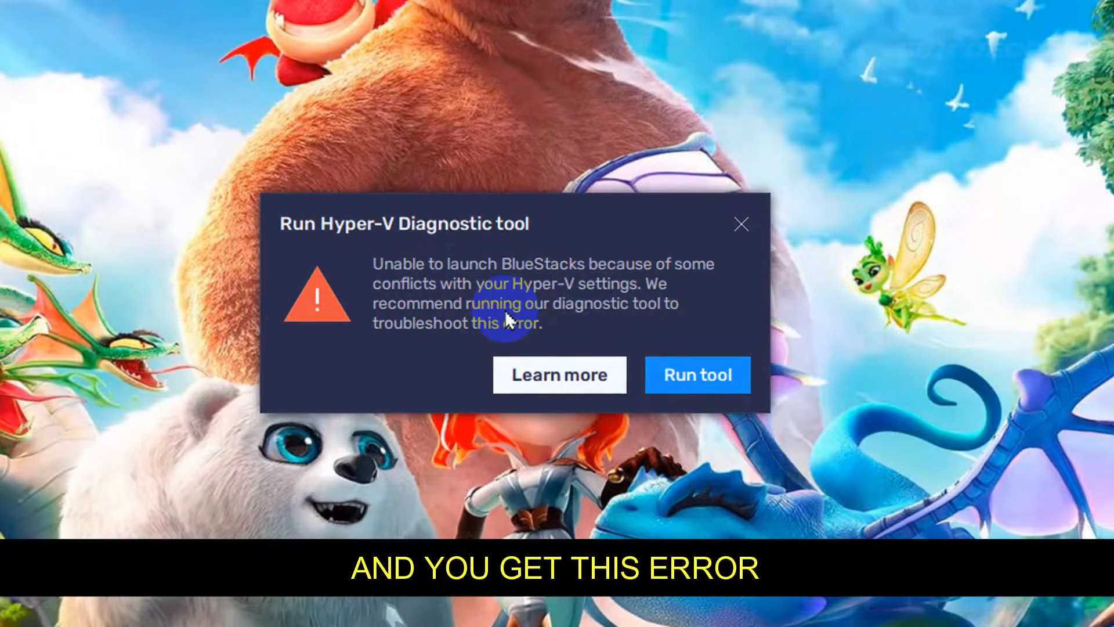
click(697, 373)
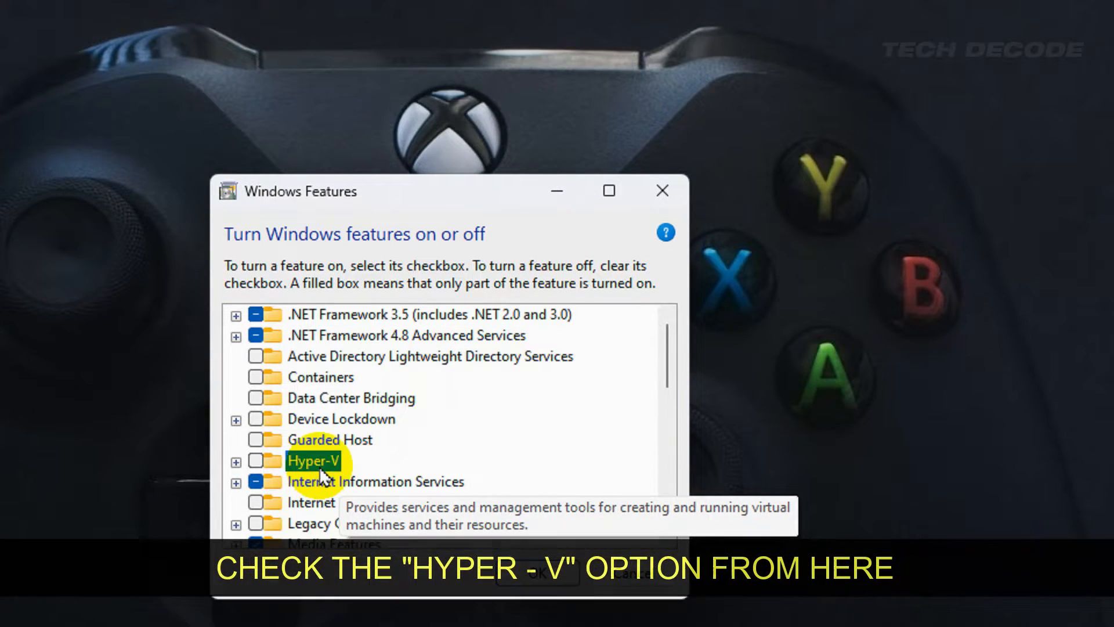
Tick Hyper-V so Management Tools and Platform sub-features are both checked.
click(234, 459)
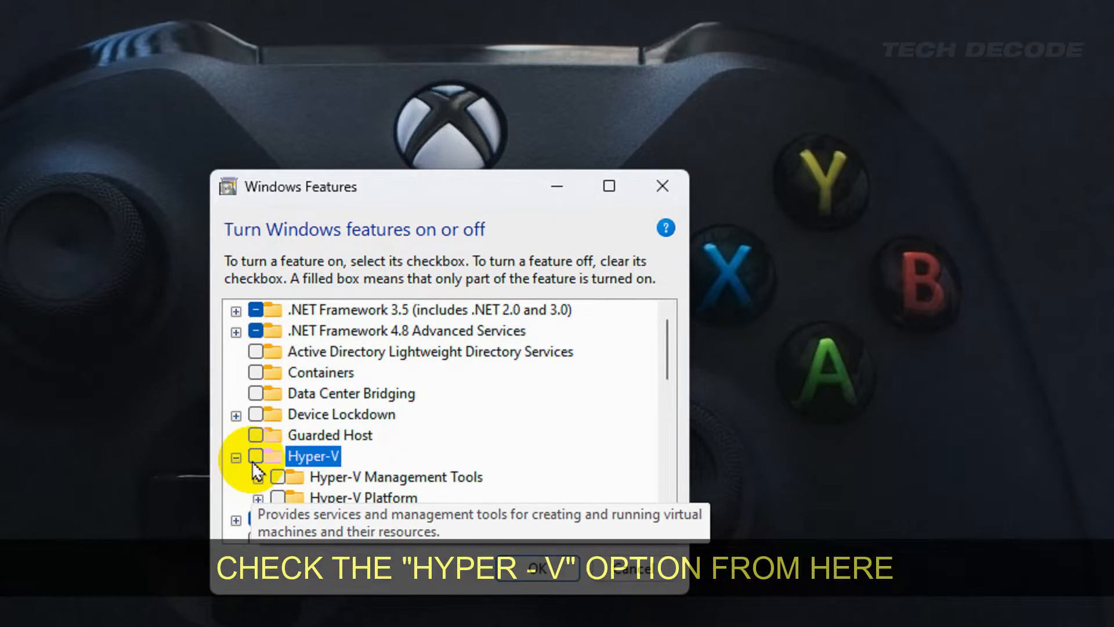
click(256, 456)
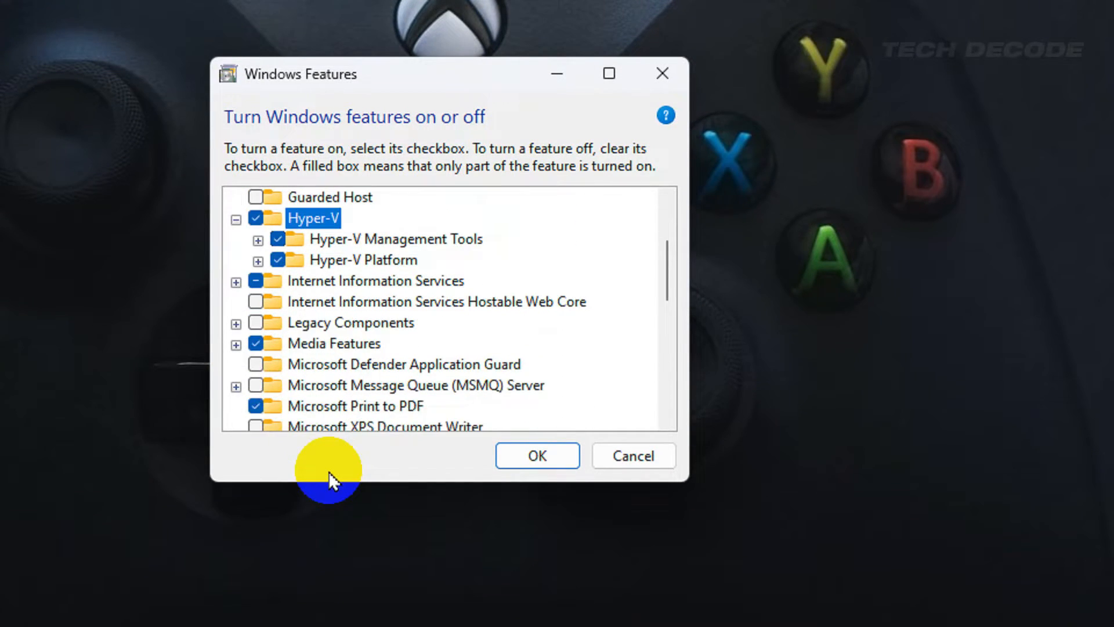
scroll(down, 3)
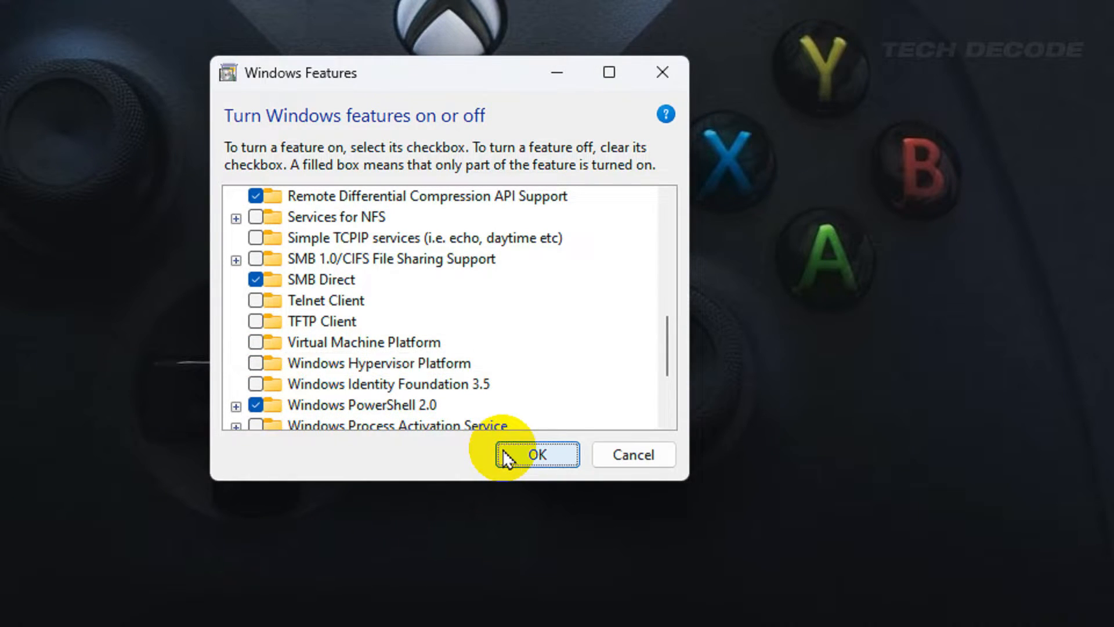
Confirm with OK so Windows installs the Hyper-V feature.
click(535, 455)
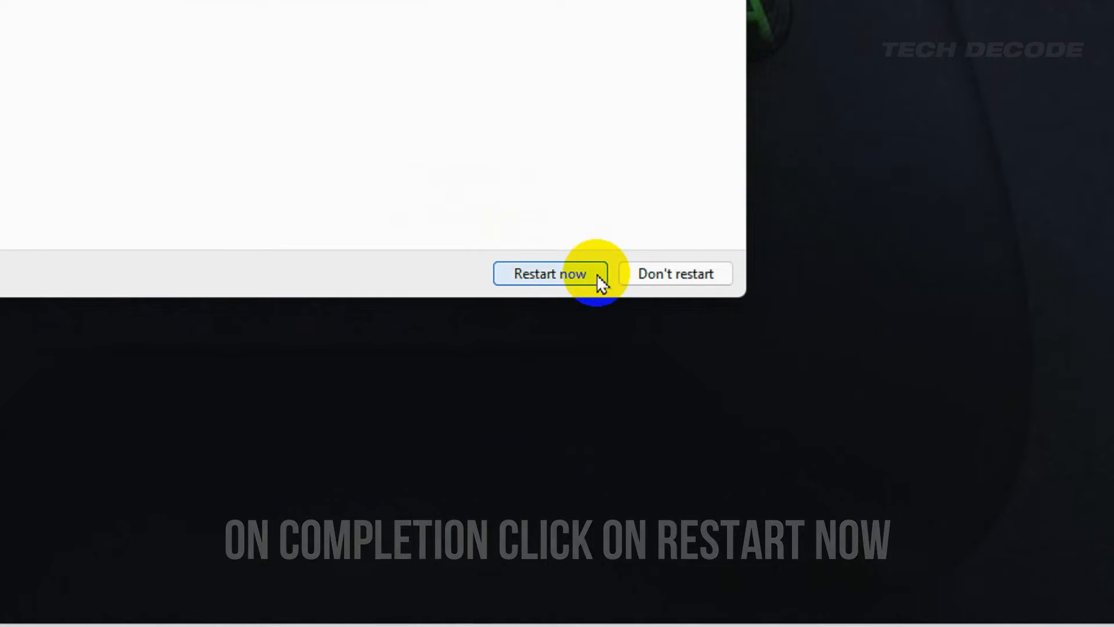
Restart now to finish Hyper-V, then bring up the BlueStacks 5 shortcut menu.
click(550, 274)
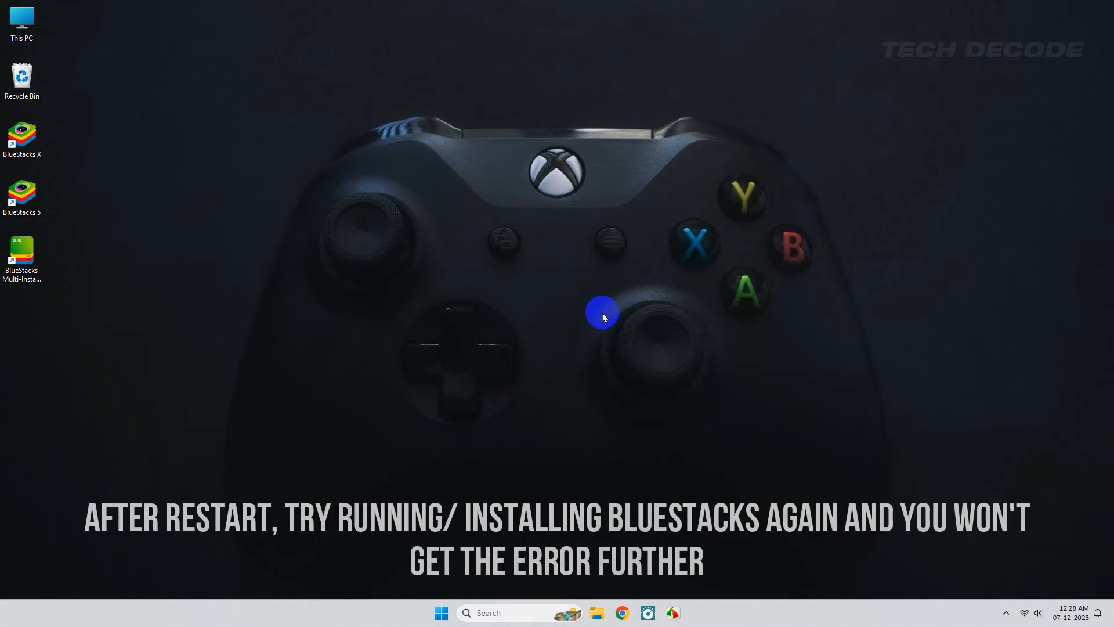
right_click(22, 191)
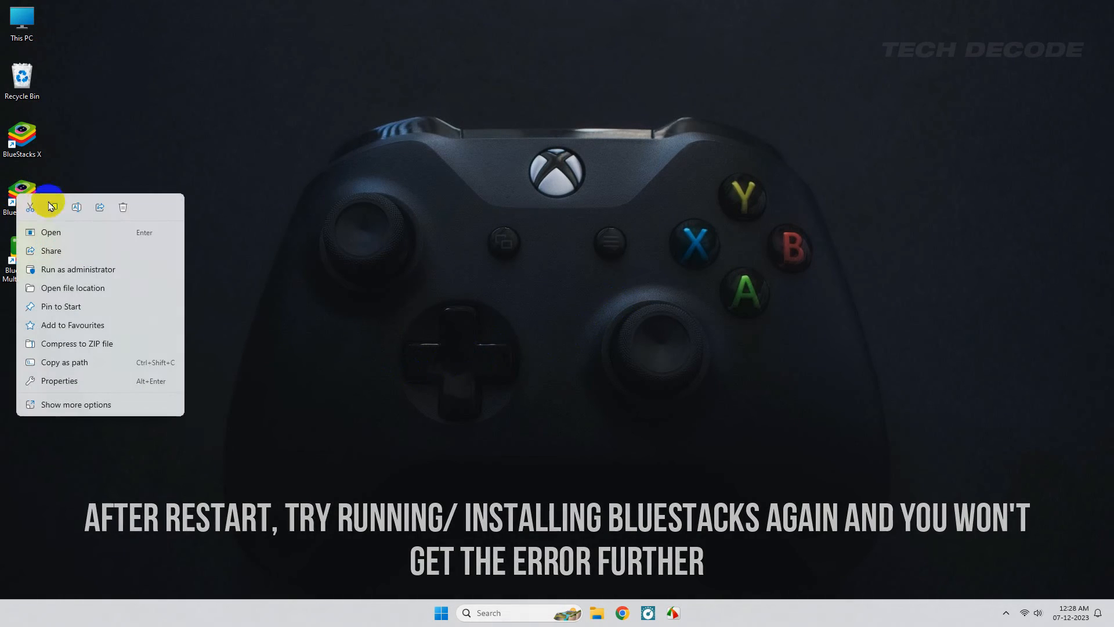